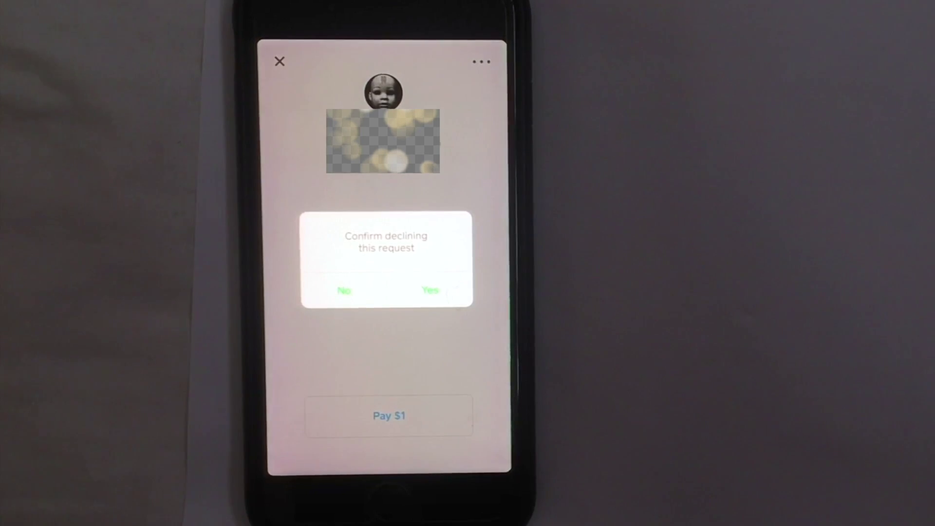
- Confirm declining the $1 request, then move on to the pending $5 request
{"action": "left_click", "coordinate": [343, 290]}
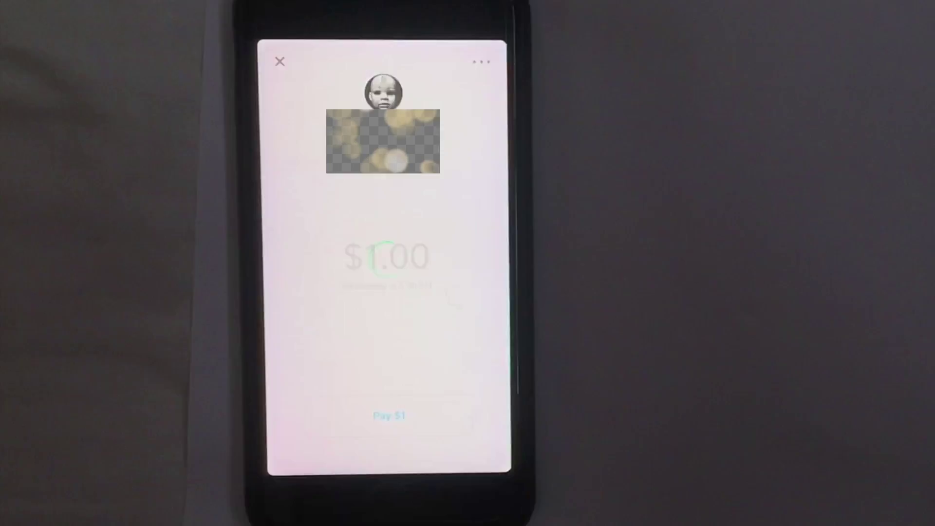
{"action": "left_click", "coordinate": [280, 62]}
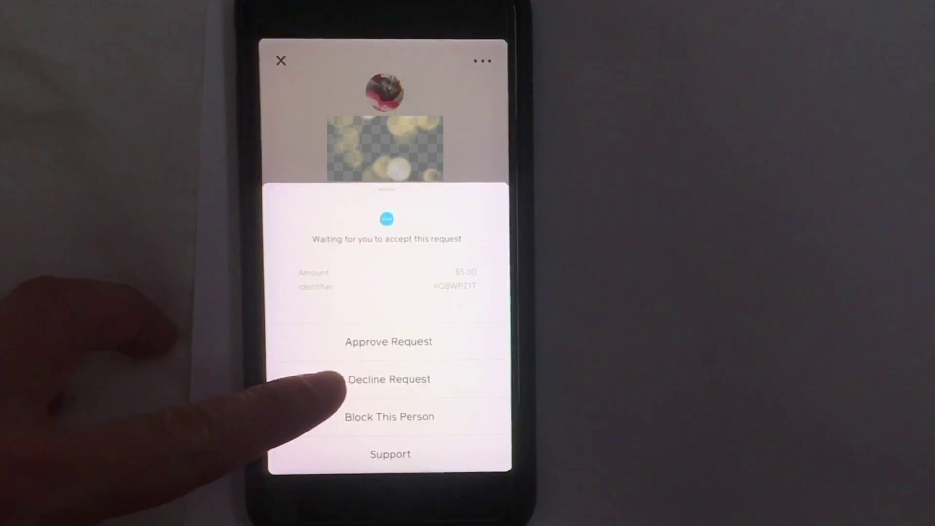
- Choose Decline Request for the $5 incoming request from its menu
{"action": "left_click", "coordinate": [388, 380]}
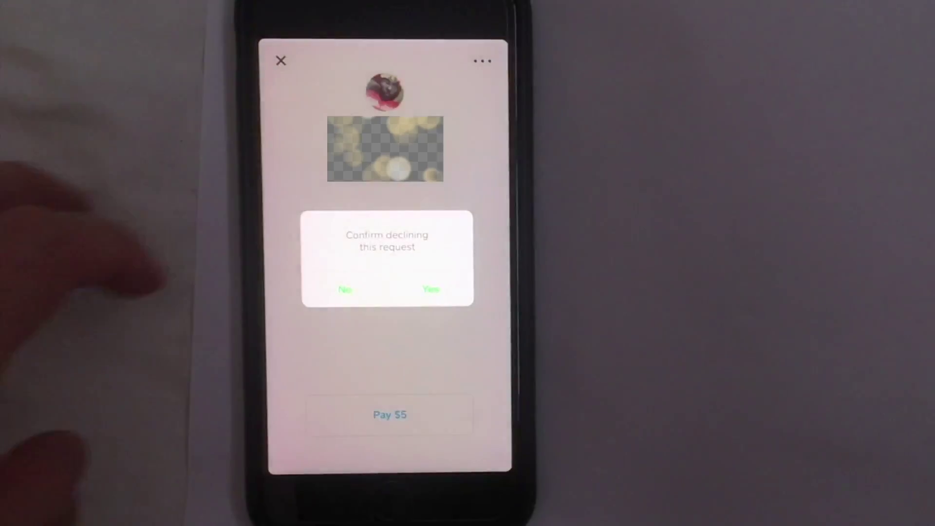